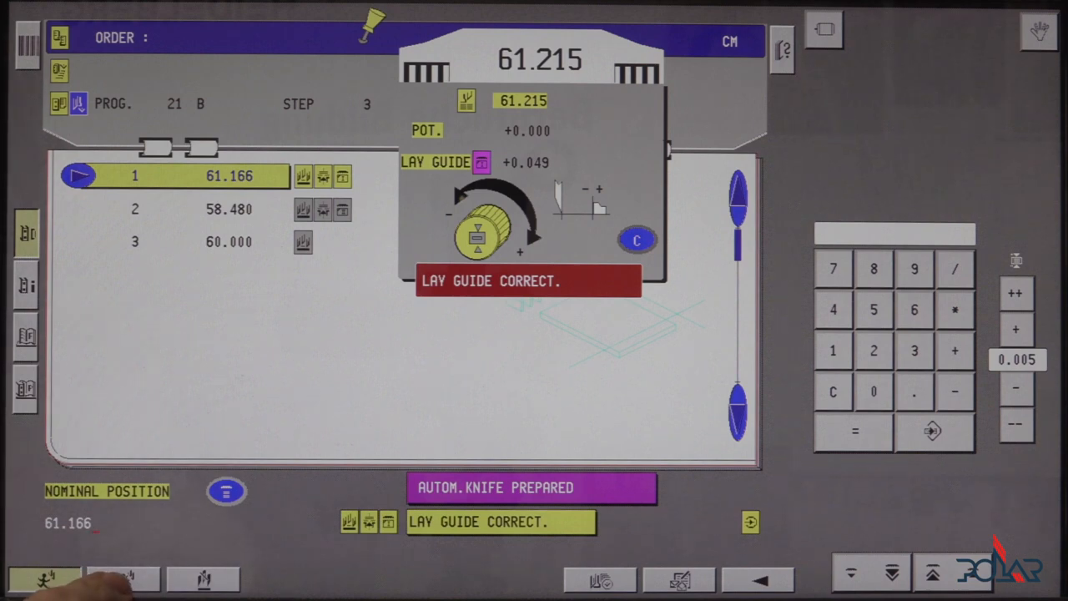
Open the stored cut program directory to pick vacant program 235
click(124, 578)
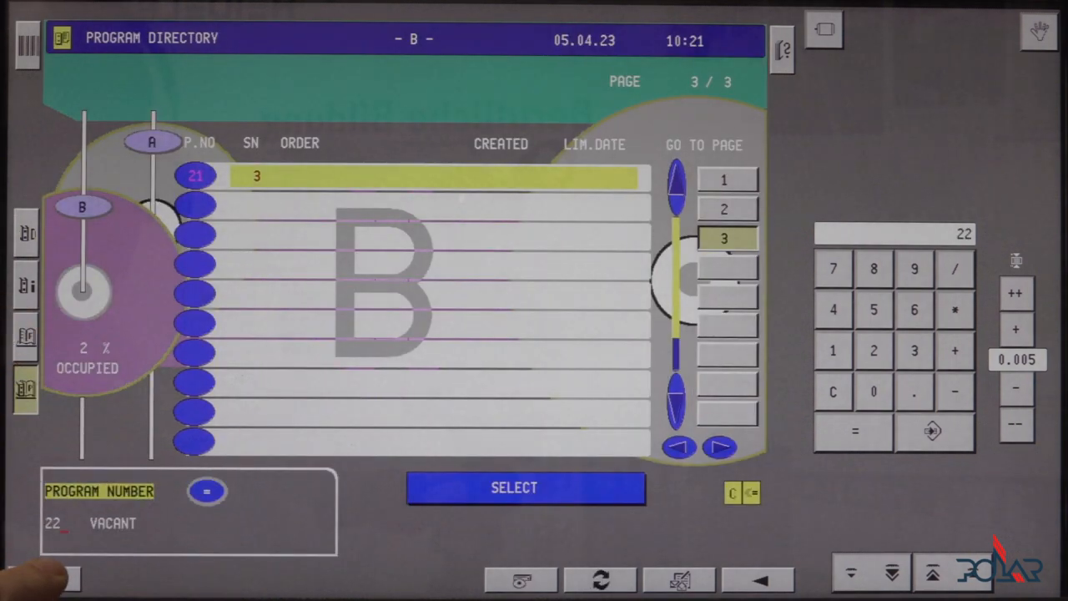
mouse_move(100, 559)
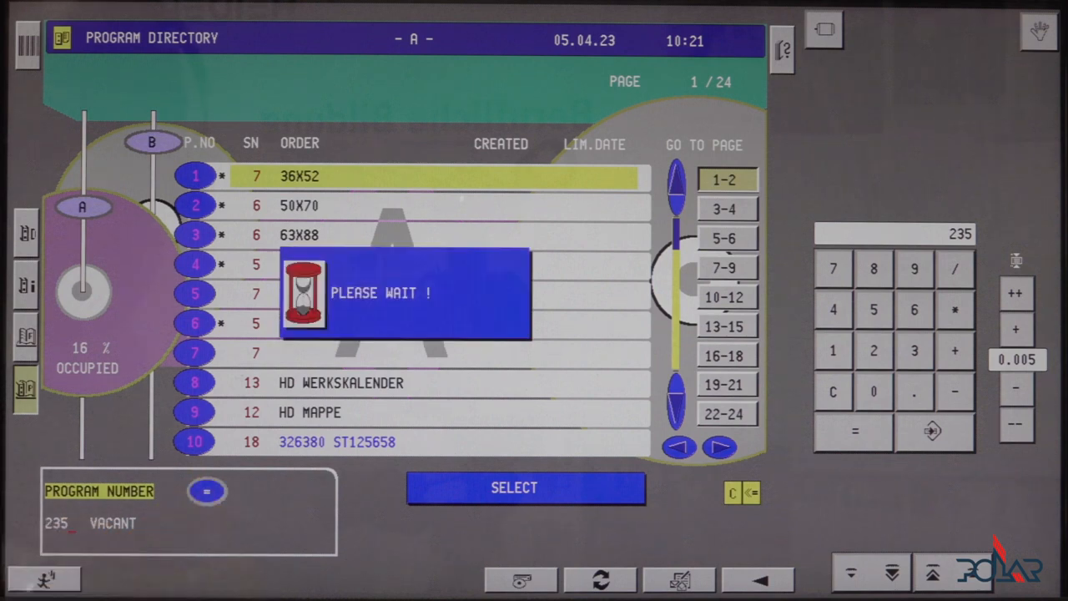
Open vacant program 235 and store 71.000 as the first cut
click(524, 487)
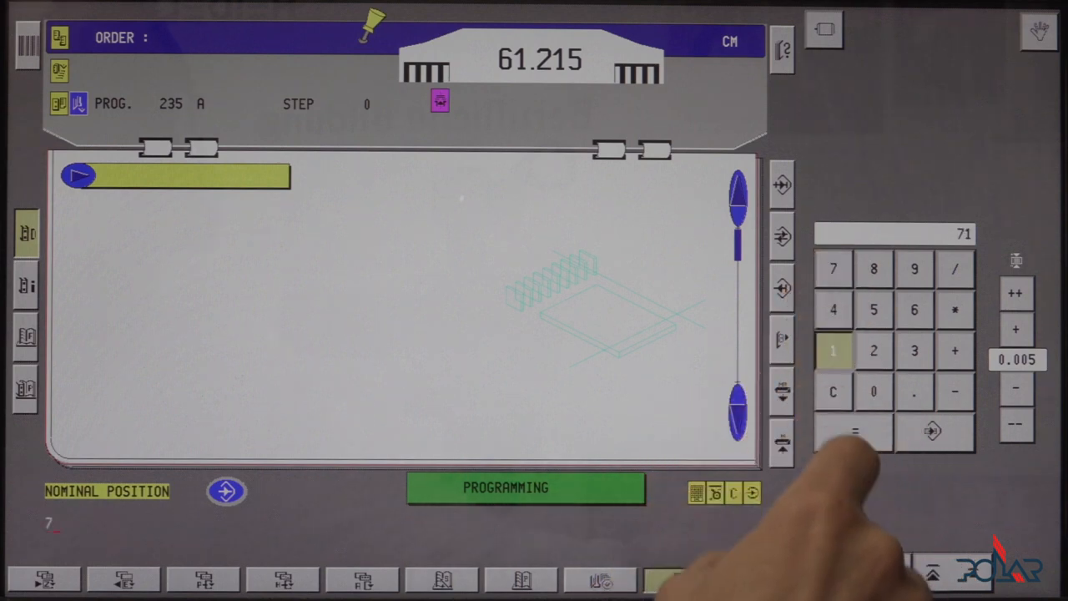
click(832, 350)
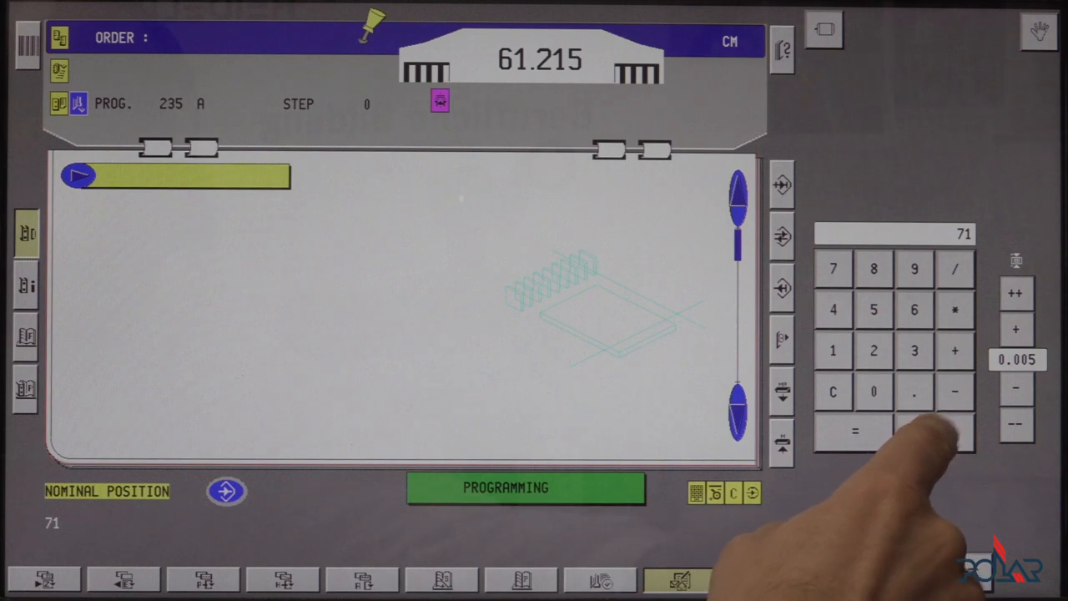
click(853, 431)
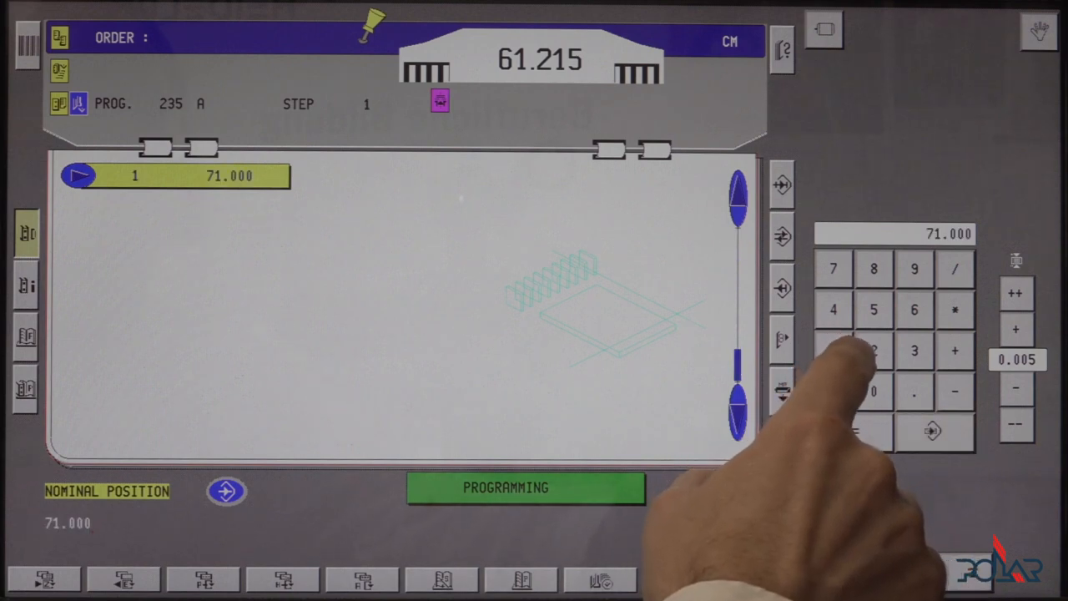
mouse_move(834, 400)
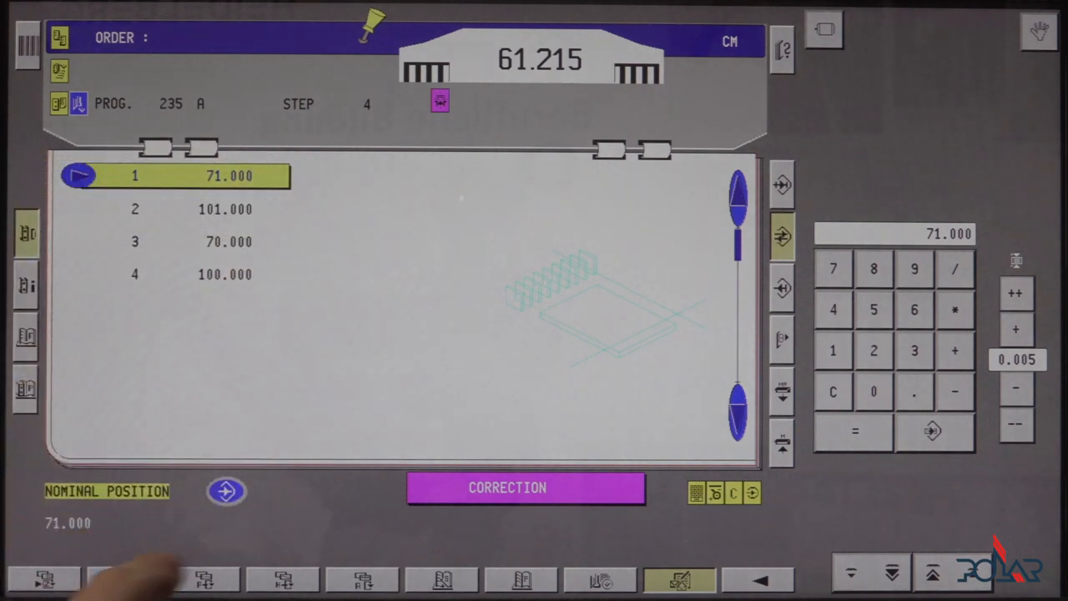
Finish program 235 with cuts 101, 70 and 100, and functions on steps 1–2
click(46, 578)
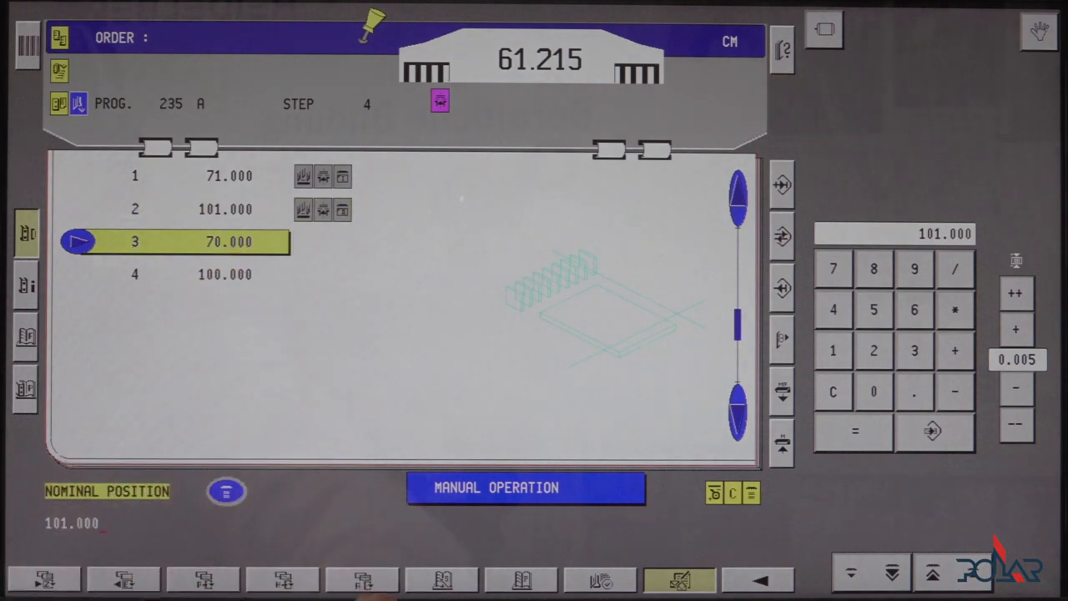
Add function symbols to steps 3 and 4 of program 235
click(226, 490)
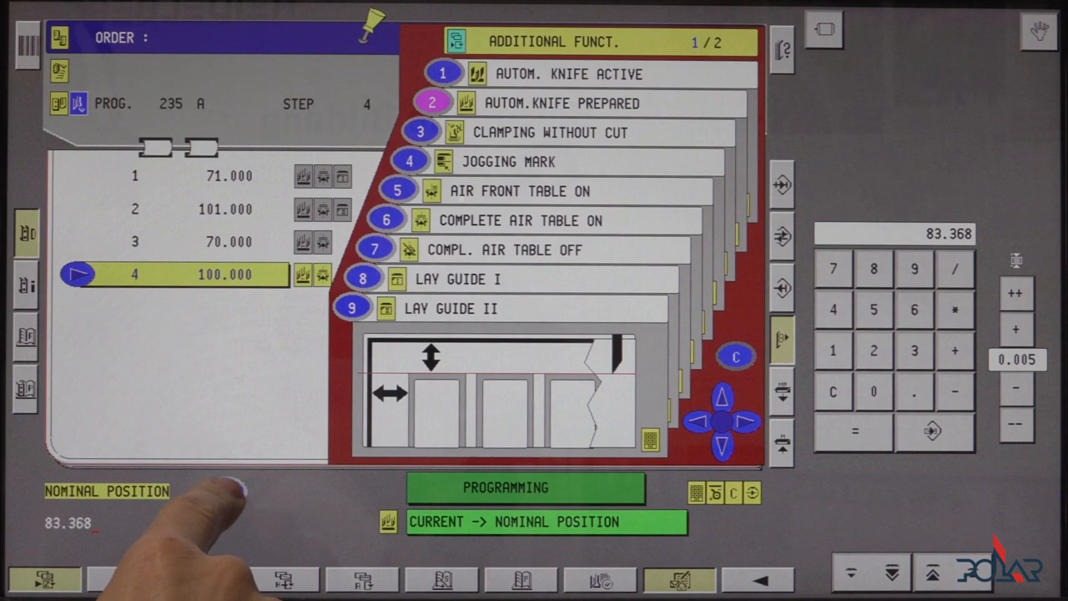
click(546, 521)
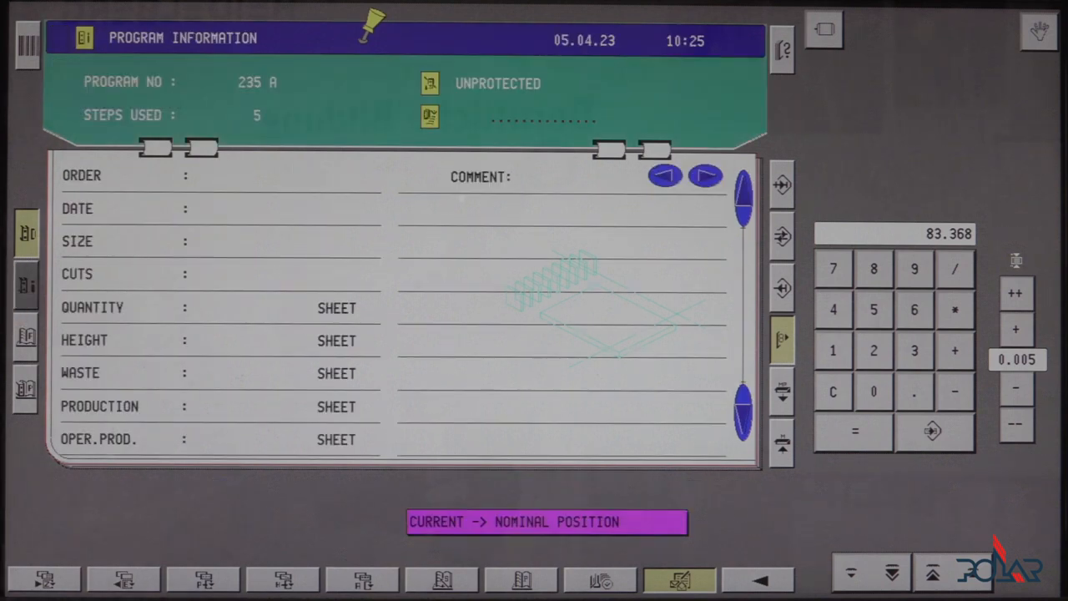
Enter TEST as the order in program 235 A's information and confirm
click(209, 175)
text(TEST)
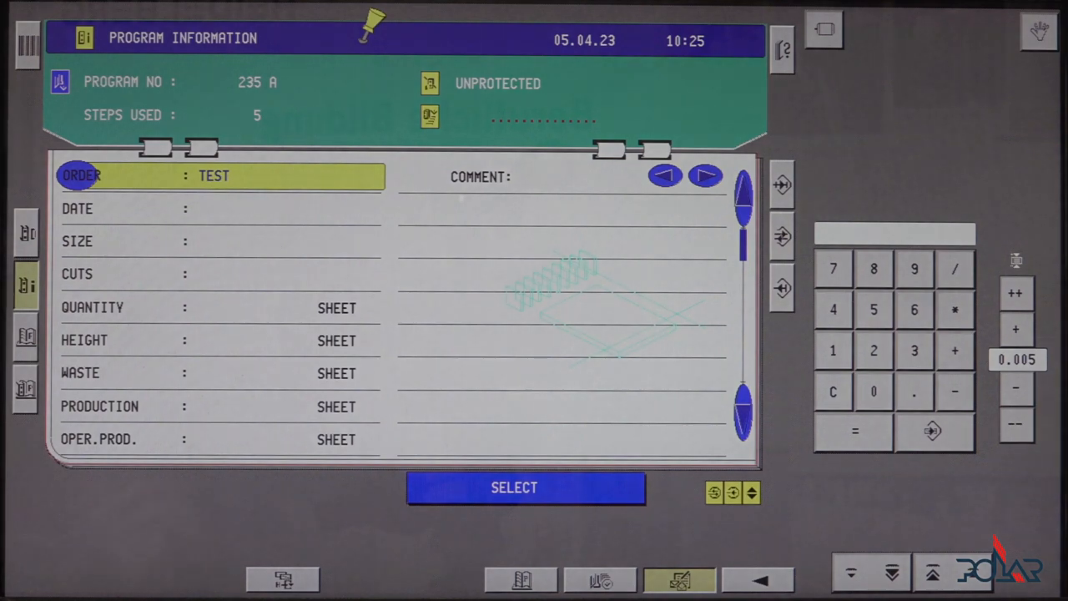
click(514, 488)
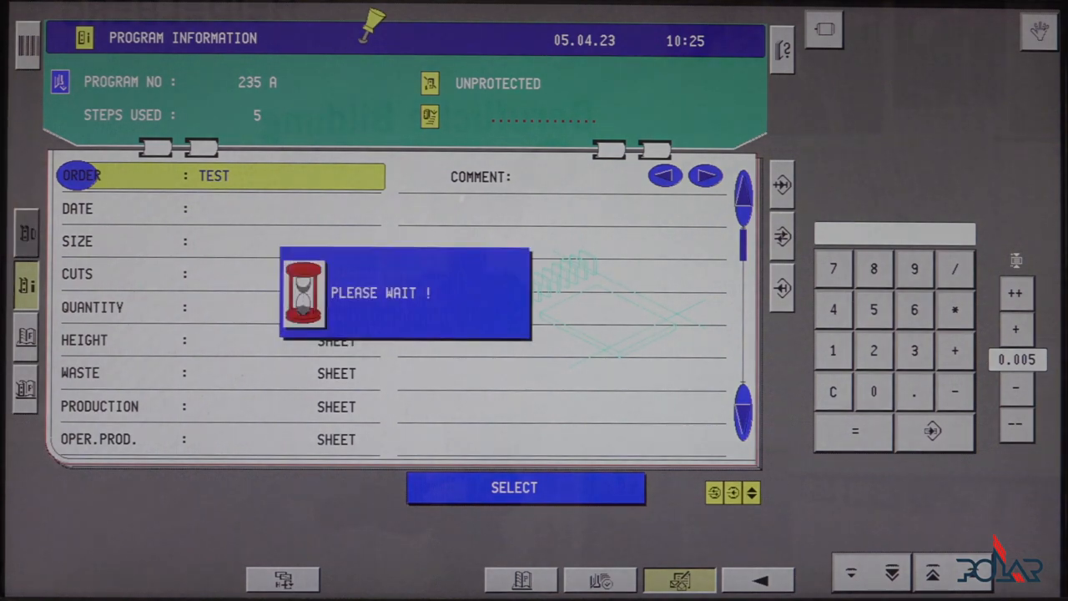
Open the Machine Parameters page listing pressing times and backgauge settings
click(514, 488)
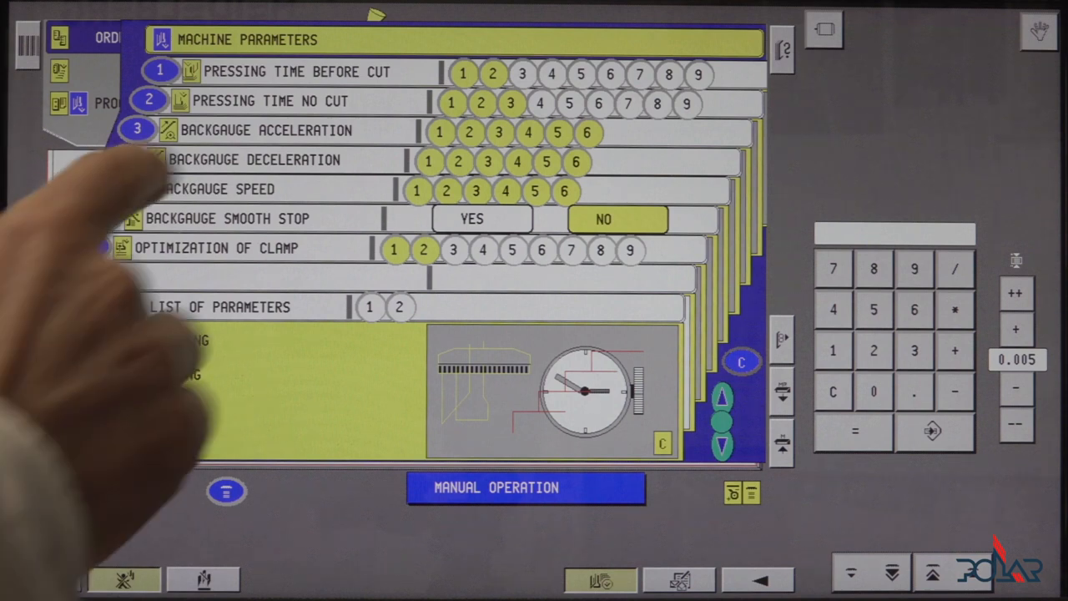
click(292, 71)
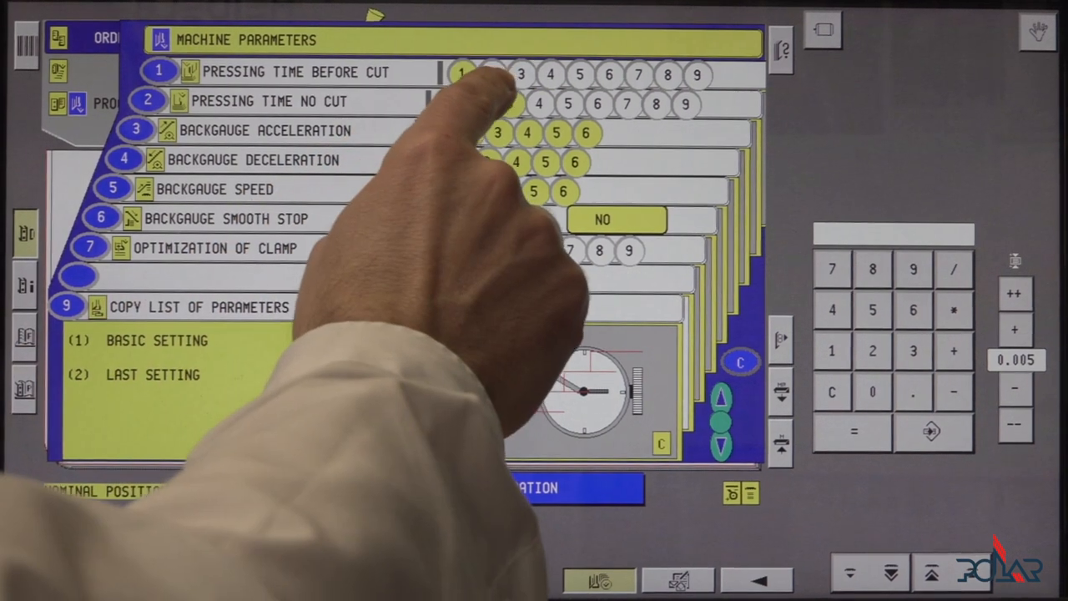
click(296, 71)
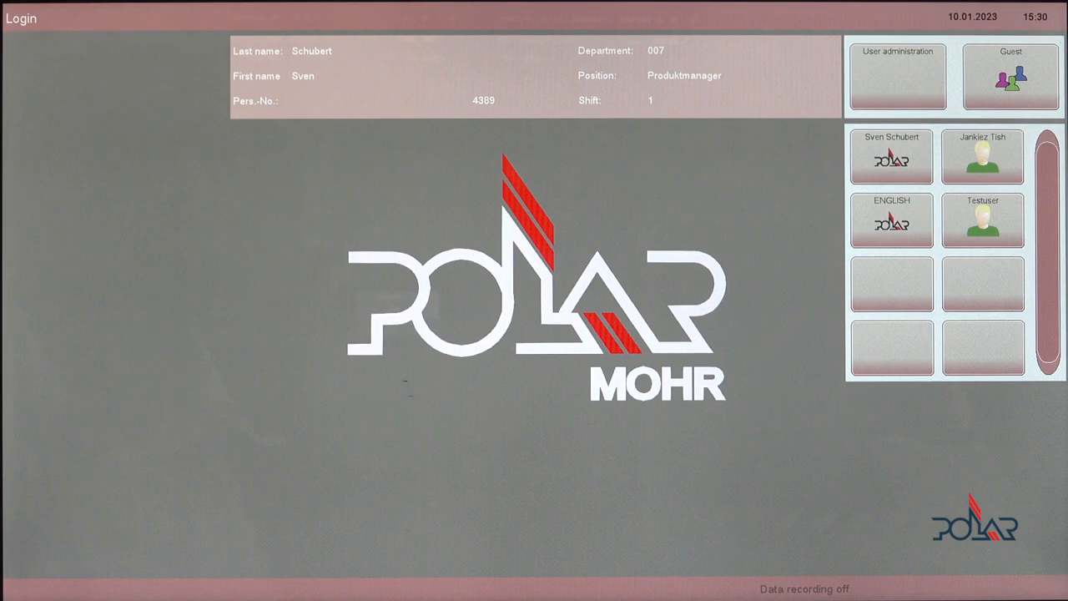
Log in to the POLAR N Pro by selecting a user tile
click(891, 157)
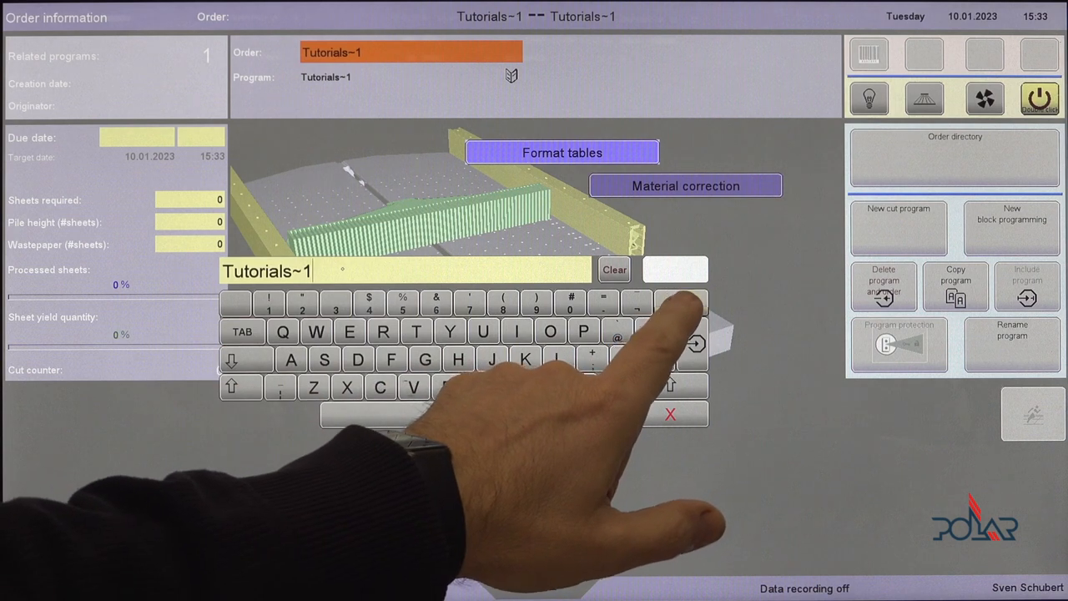
Clear the suggested order name to enter a new one
click(681, 303)
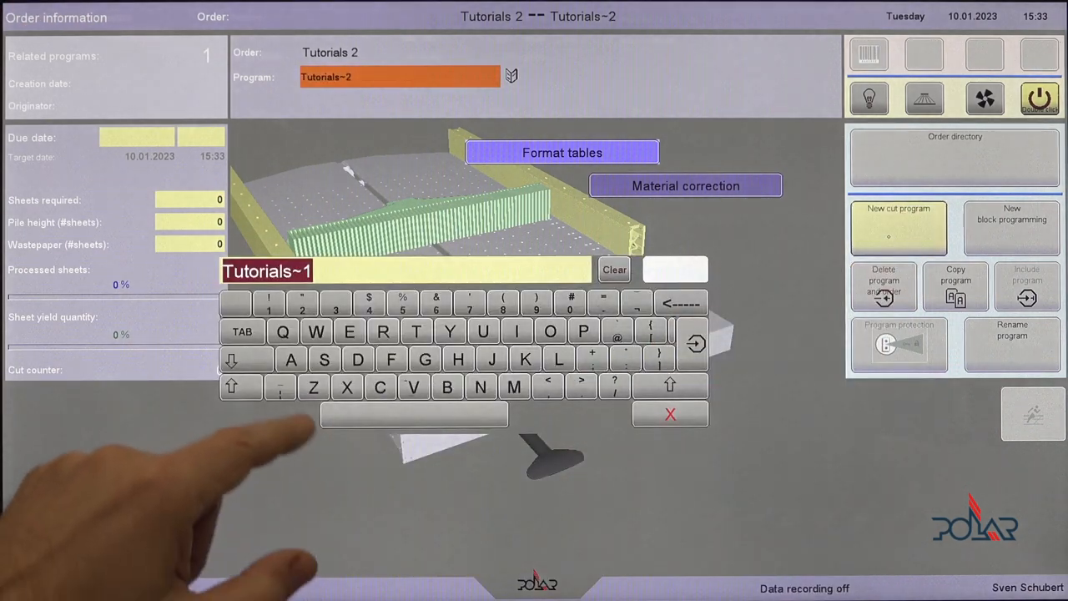
click(241, 386)
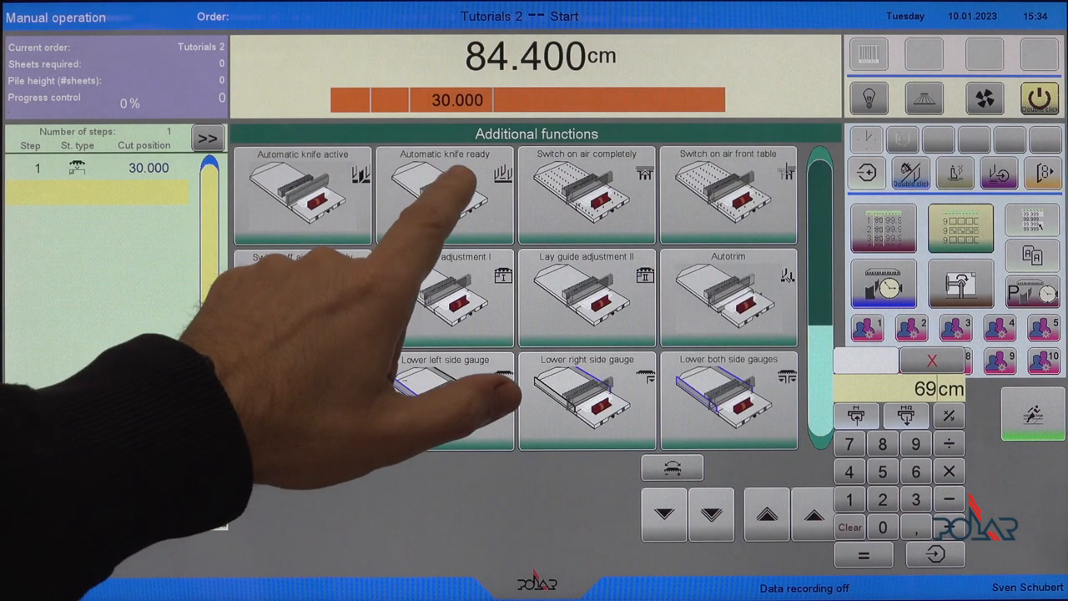
Add Switch on air completely and Lay guide adjustment II to step 2
click(445, 192)
text(99)
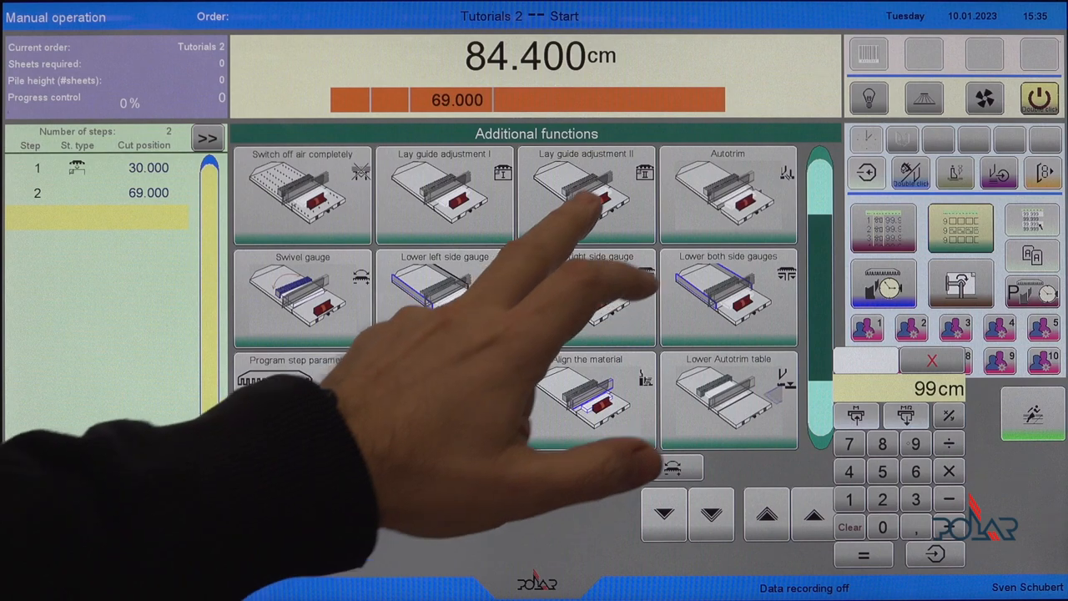
click(586, 196)
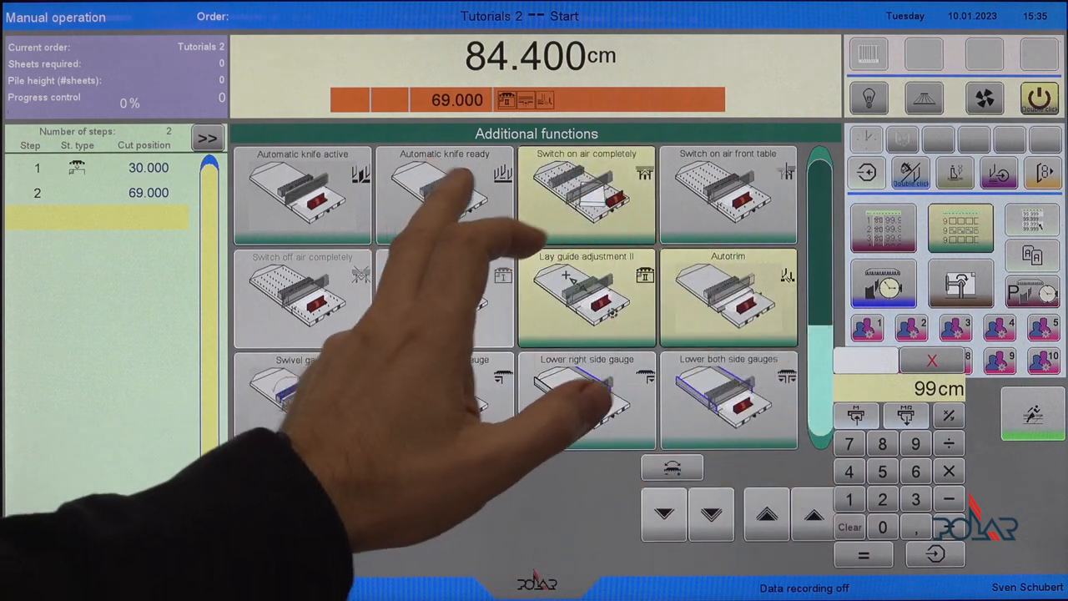
scroll(down, 3)
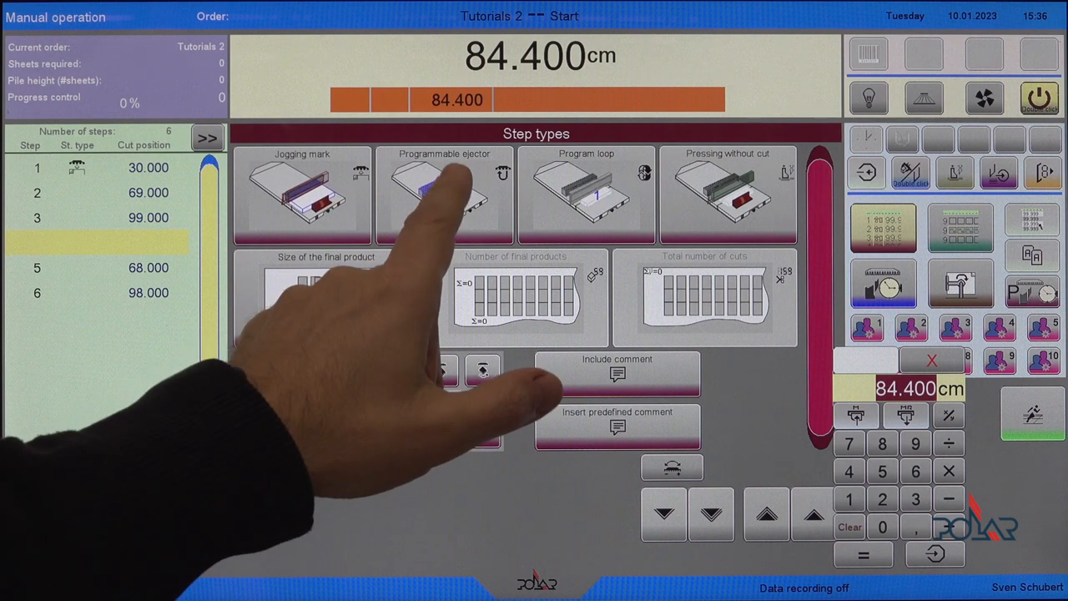
Set step 4 as a 40 cm programmable ejector with air switched on
click(444, 192)
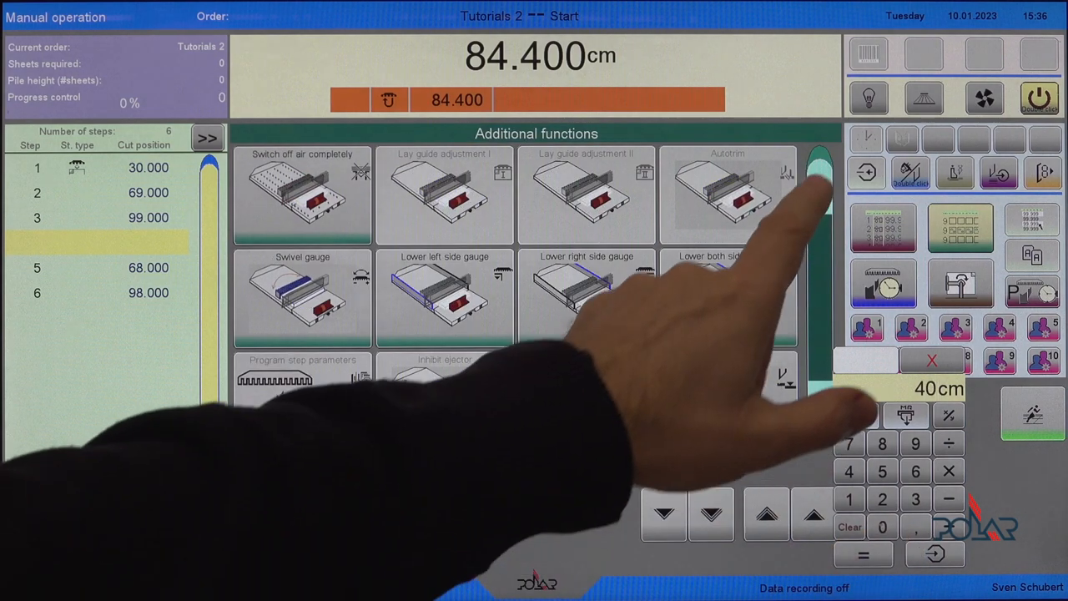
scroll(up, 3)
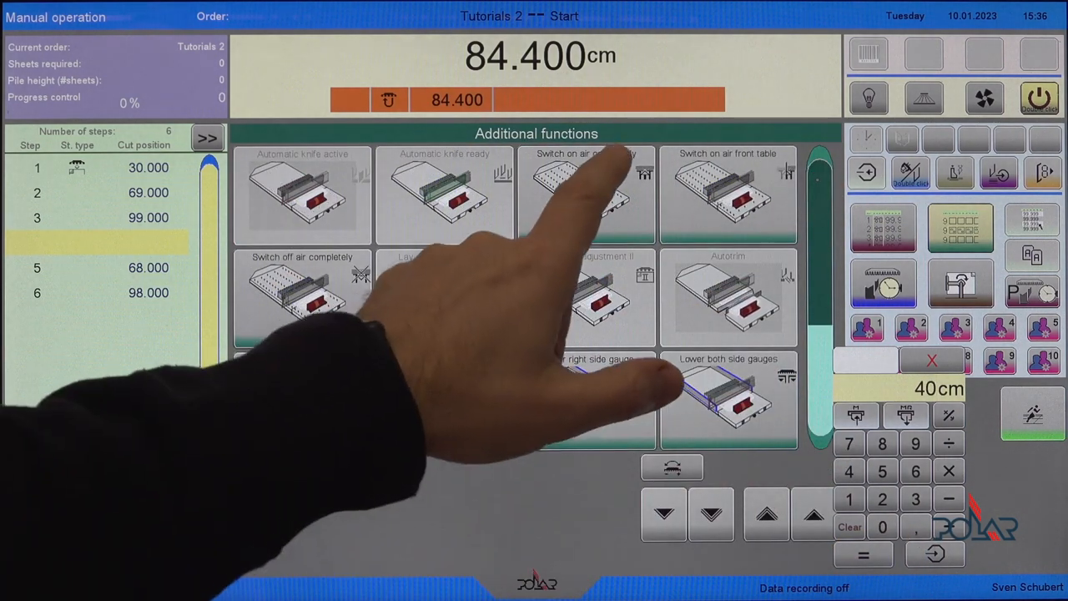
click(587, 194)
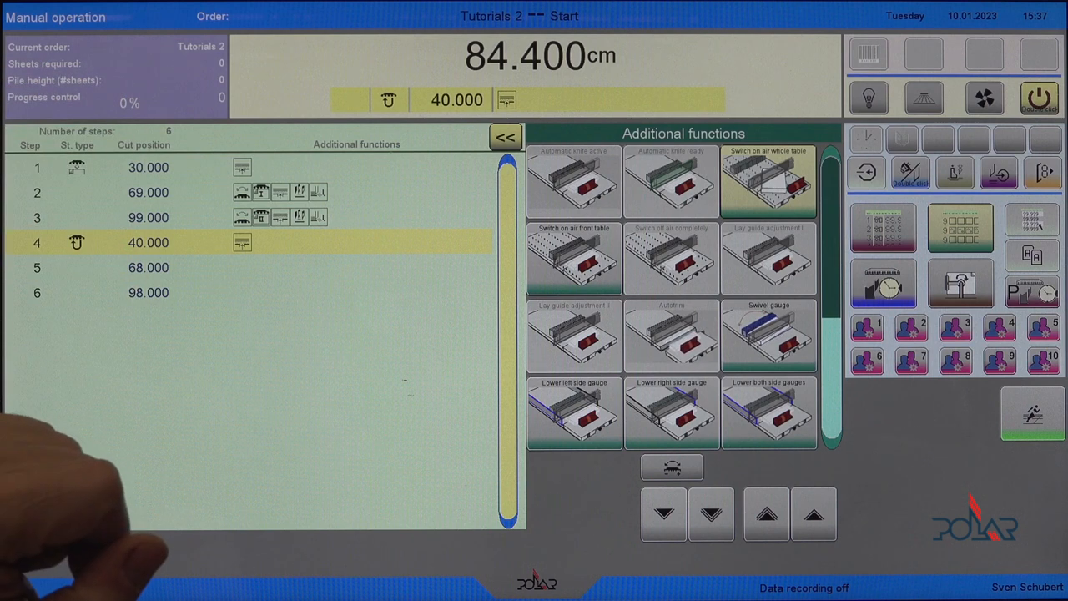
Expand the Additional functions column to show functions for all six steps
click(148, 267)
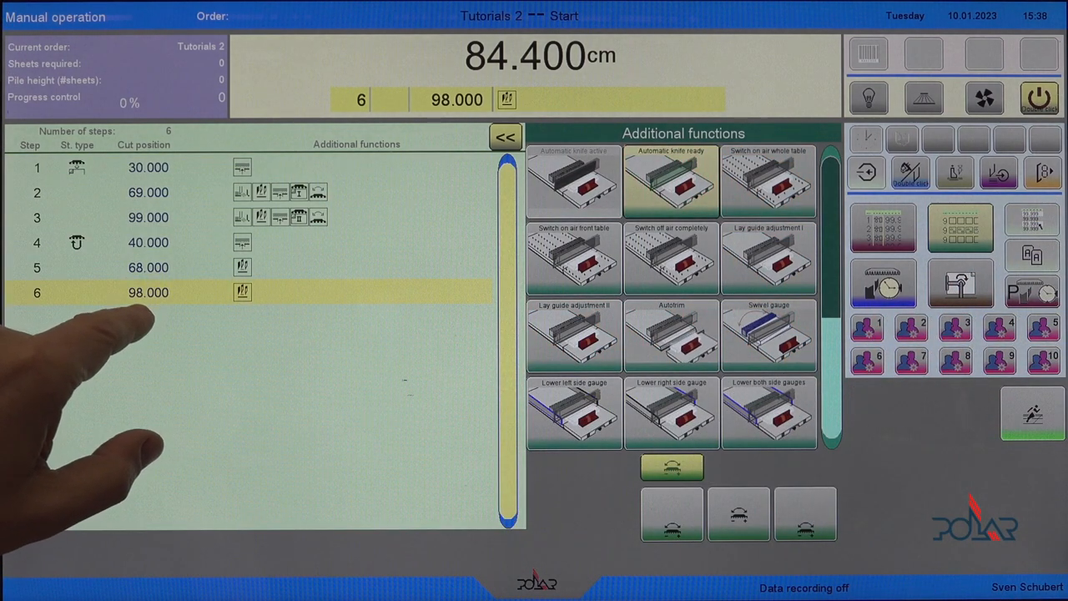
Add a seventh step after step 6 with the gauge at 105.526 cm
click(148, 292)
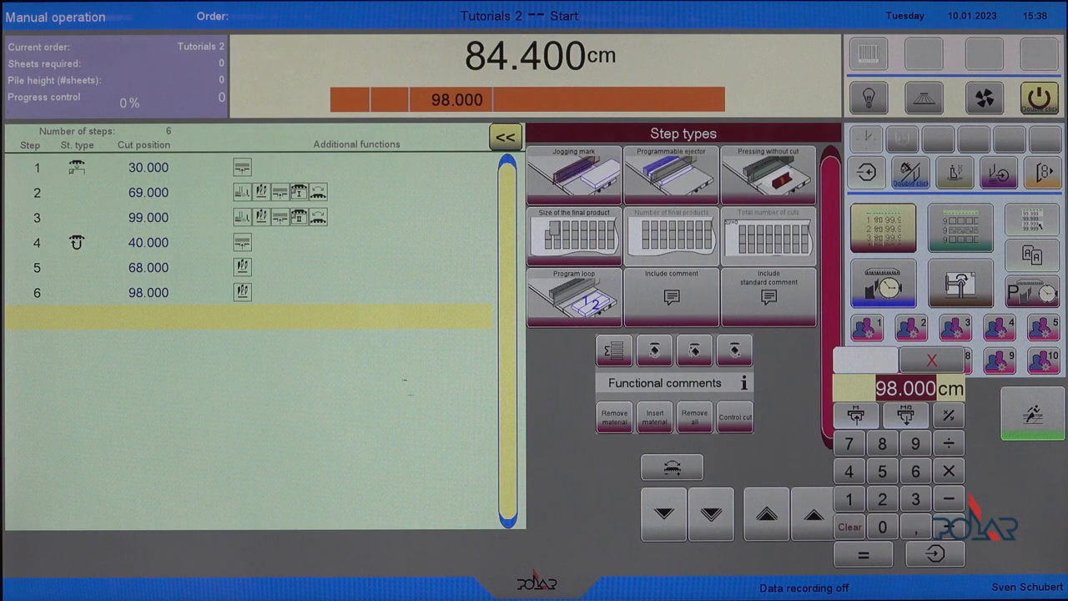
click(766, 514)
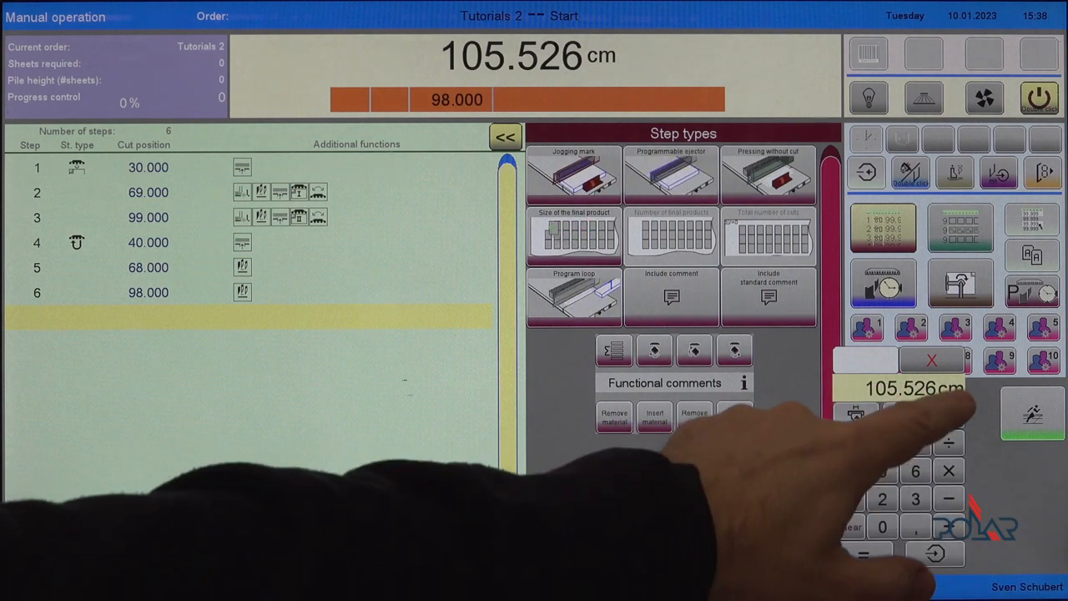
click(574, 236)
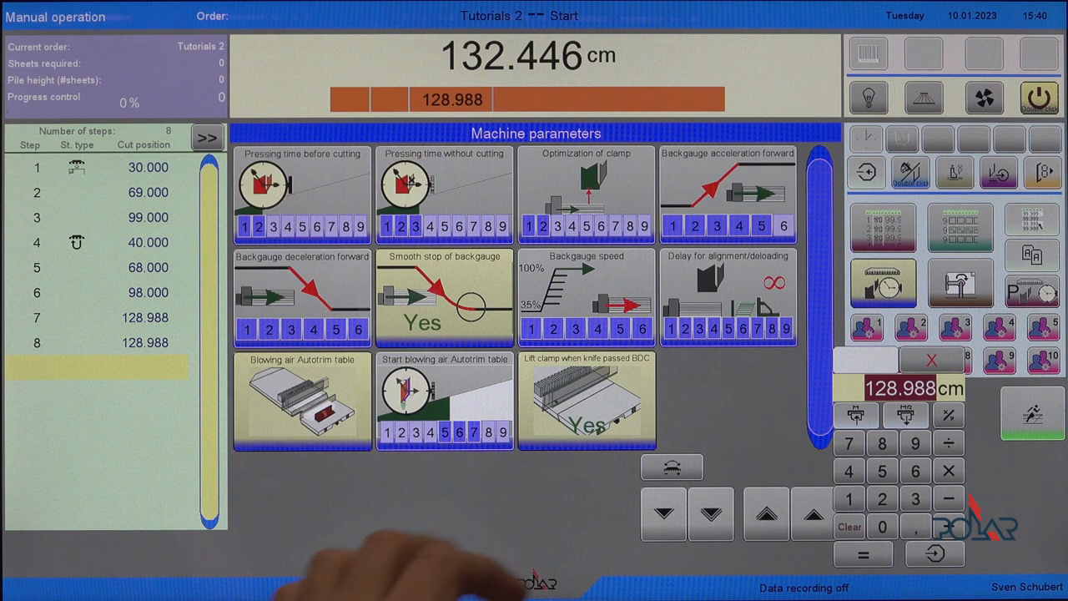
Display the machine parameter tiles for the Tutorials 2 program
click(960, 284)
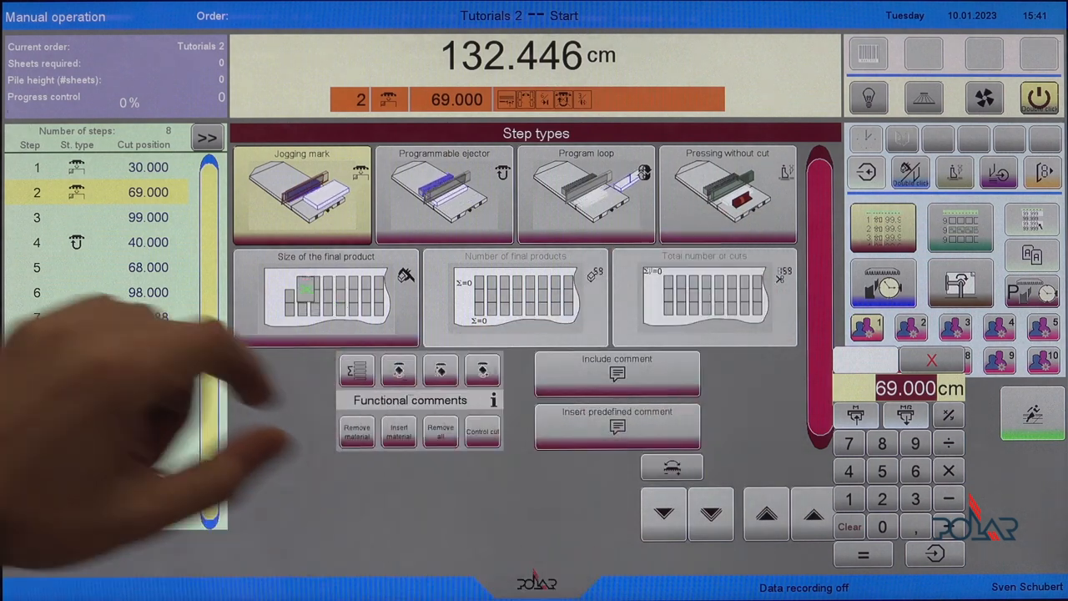
Open the Step types panel listing jogging mark, ejector, loop and pressing options
click(148, 217)
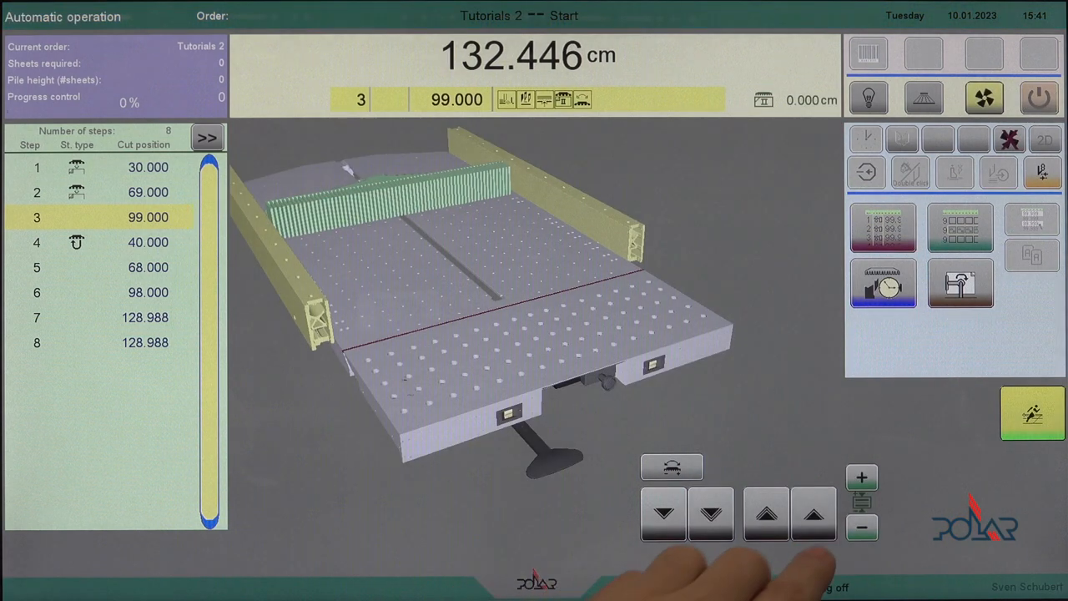
Advance the Tutorials 2 program through its cut positions in automatic operation
click(664, 513)
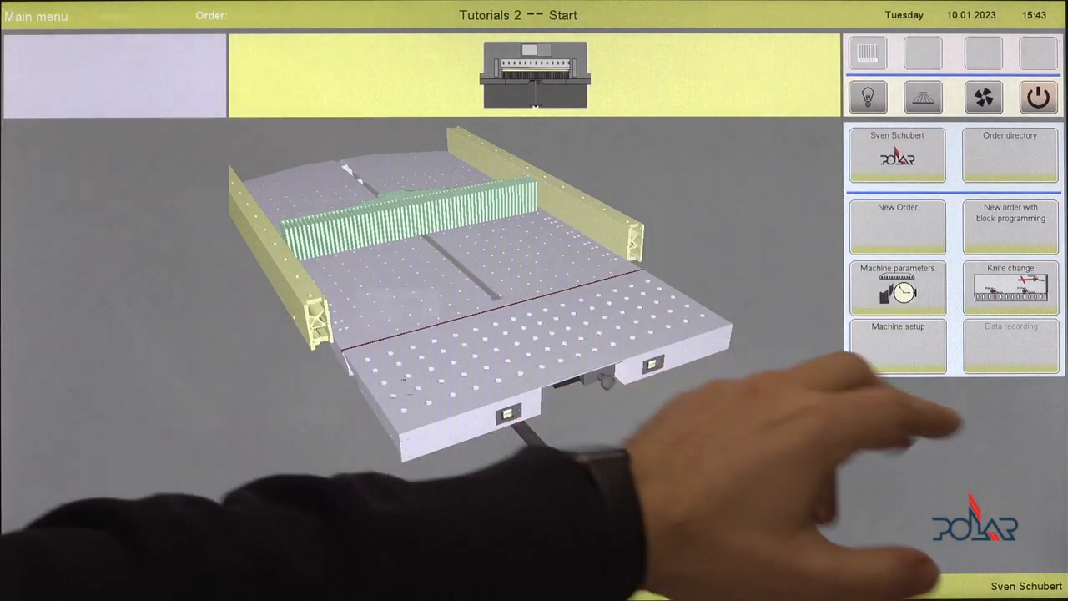
Start Knife change from the main menu and acknowledge the safety warning
click(1010, 287)
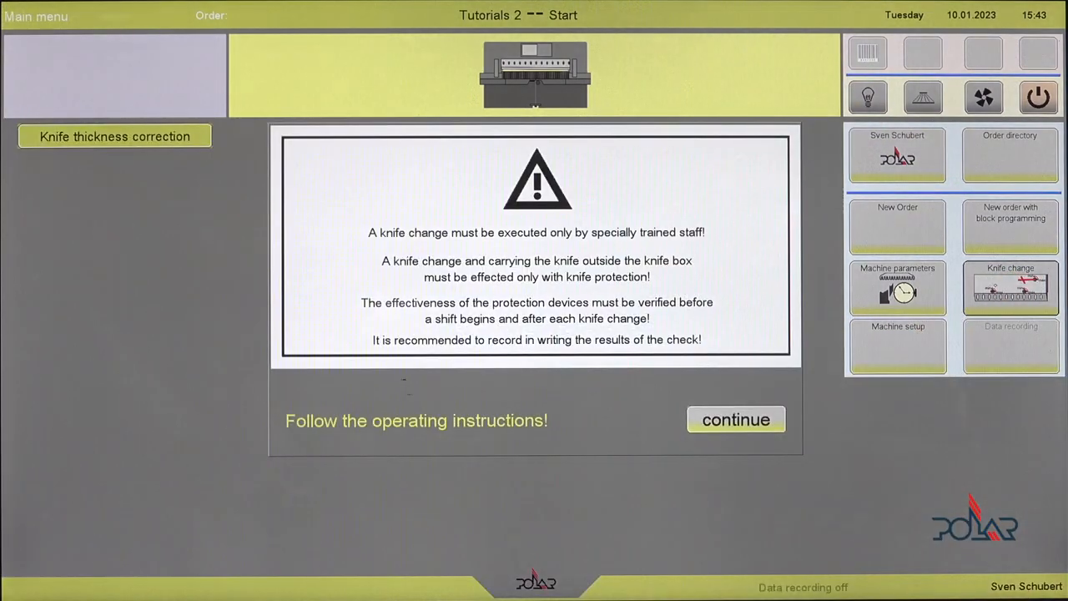
click(735, 419)
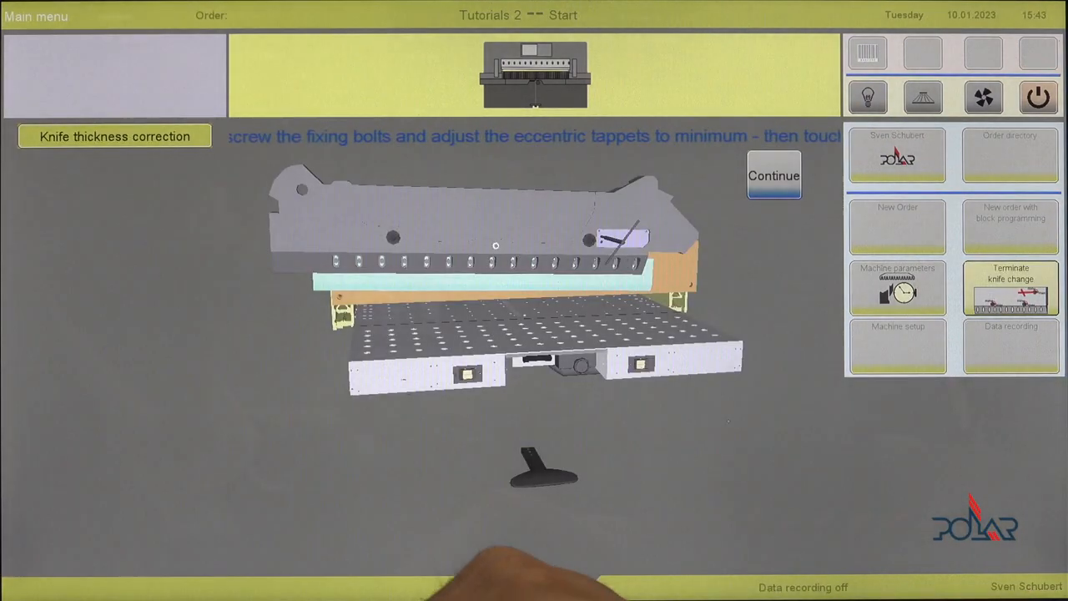